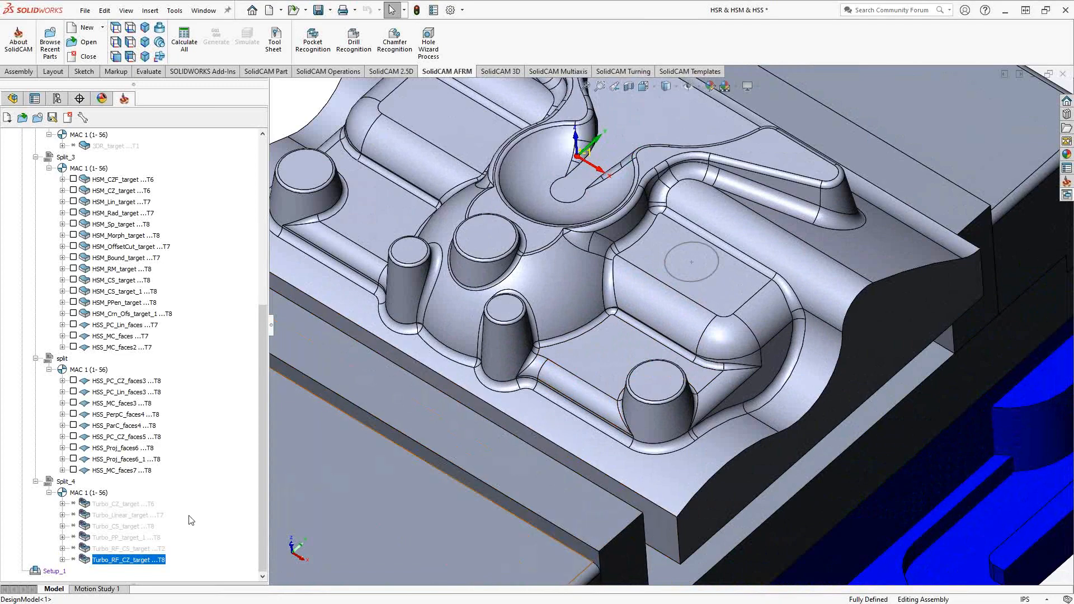
Step: Add an HSM Constant Z operation and define its constraint as a manually created boundary box
right_click(128, 560)
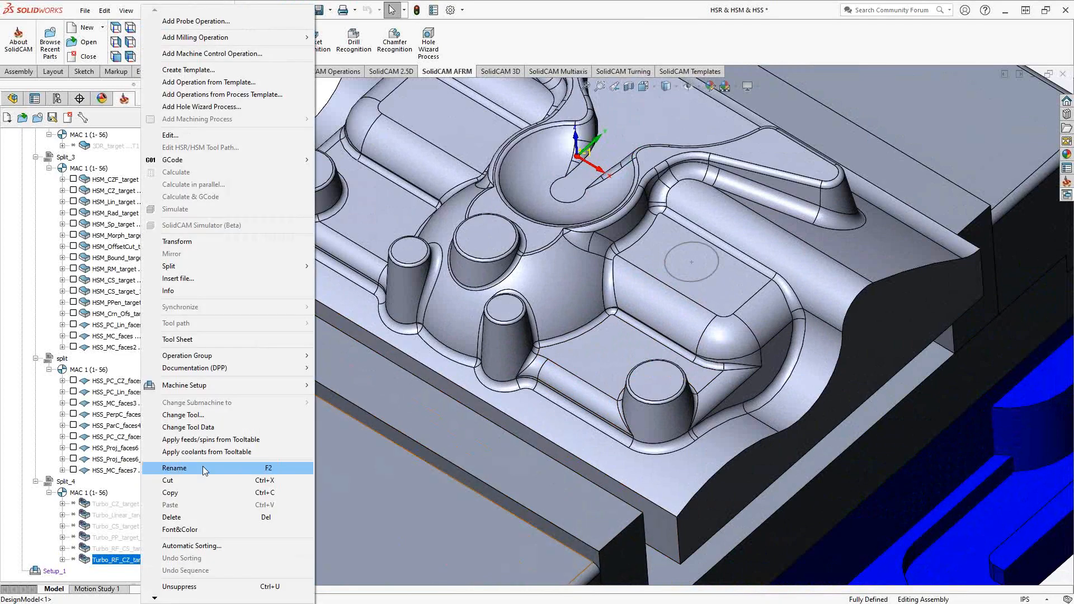
mouse_move(233, 44)
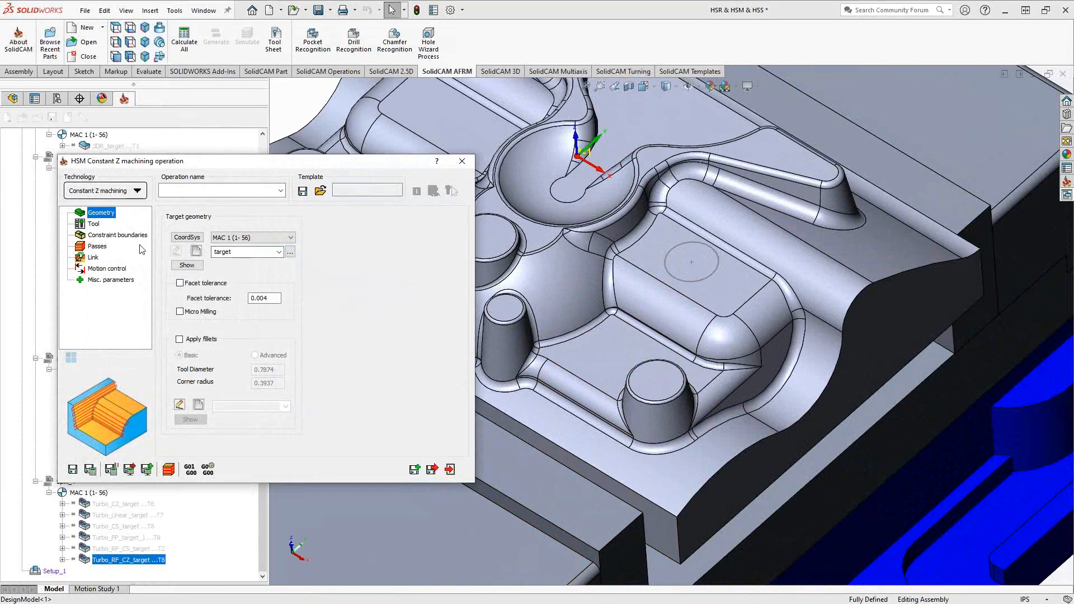
left_click(118, 235)
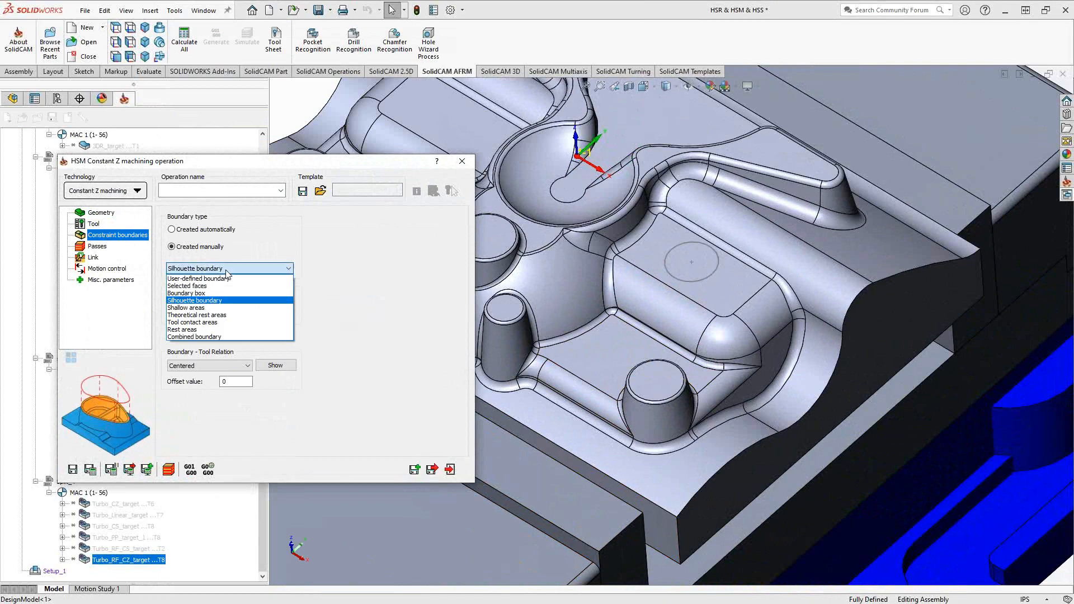
left_click(186, 293)
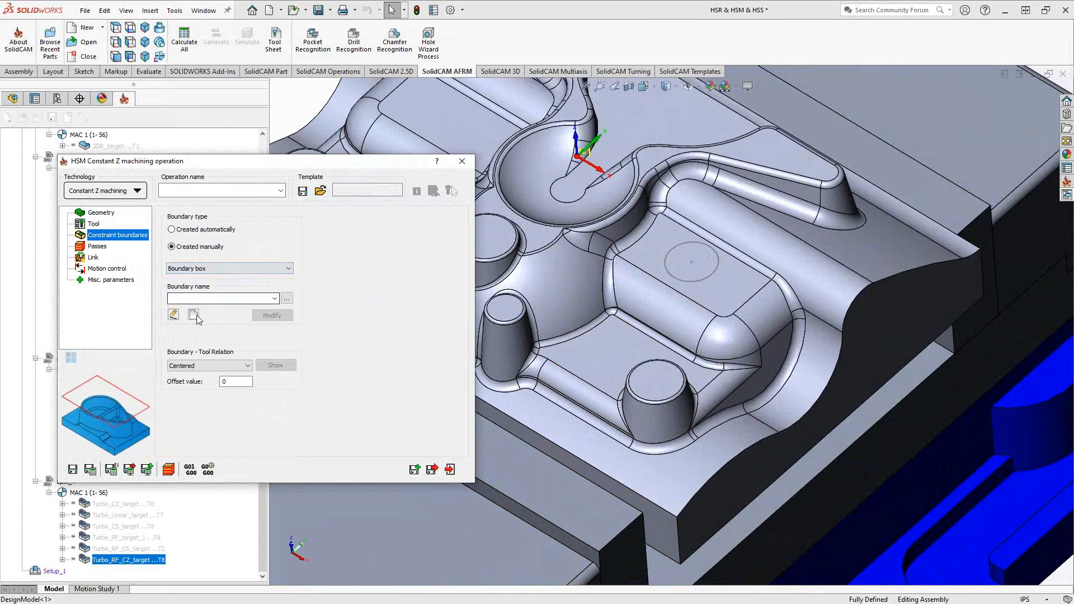
left_click(193, 315)
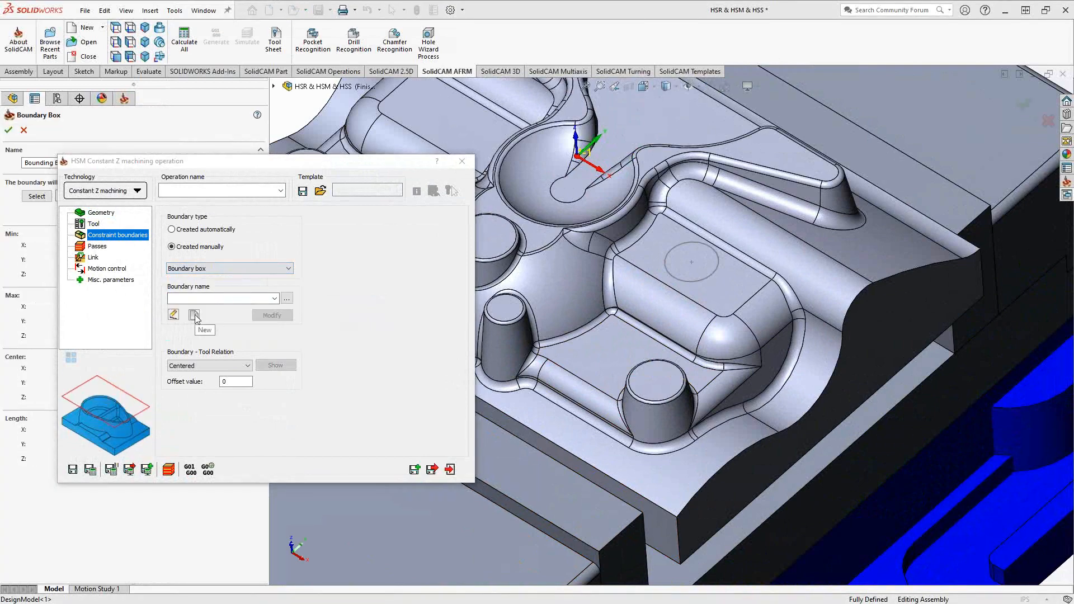
Step: Pick the three L-shaped pocket faces into face set faces23 for the boundary box
left_click(195, 316)
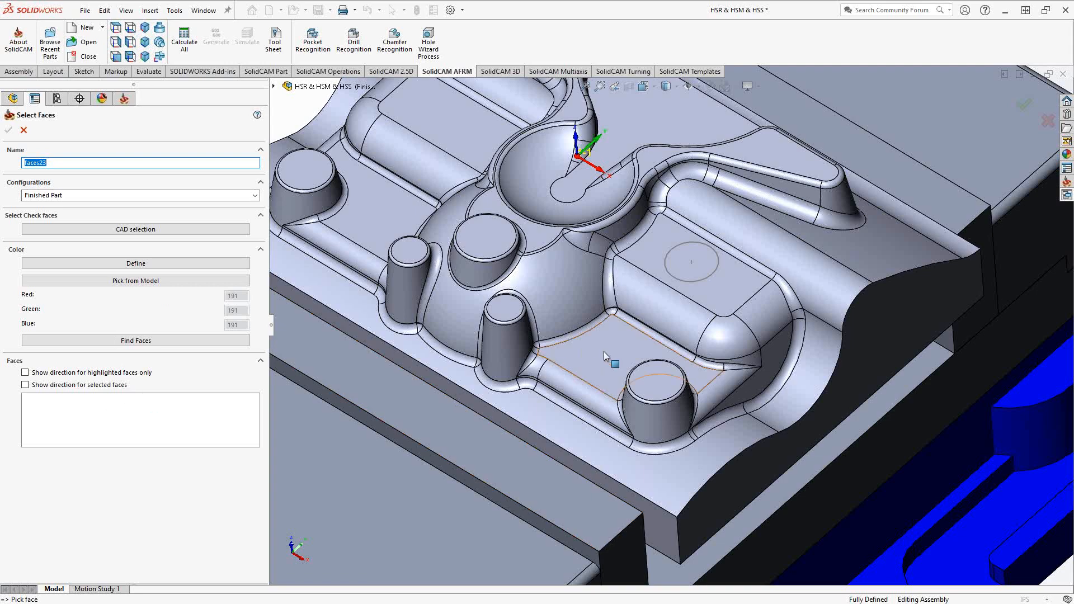
left_click(737, 337)
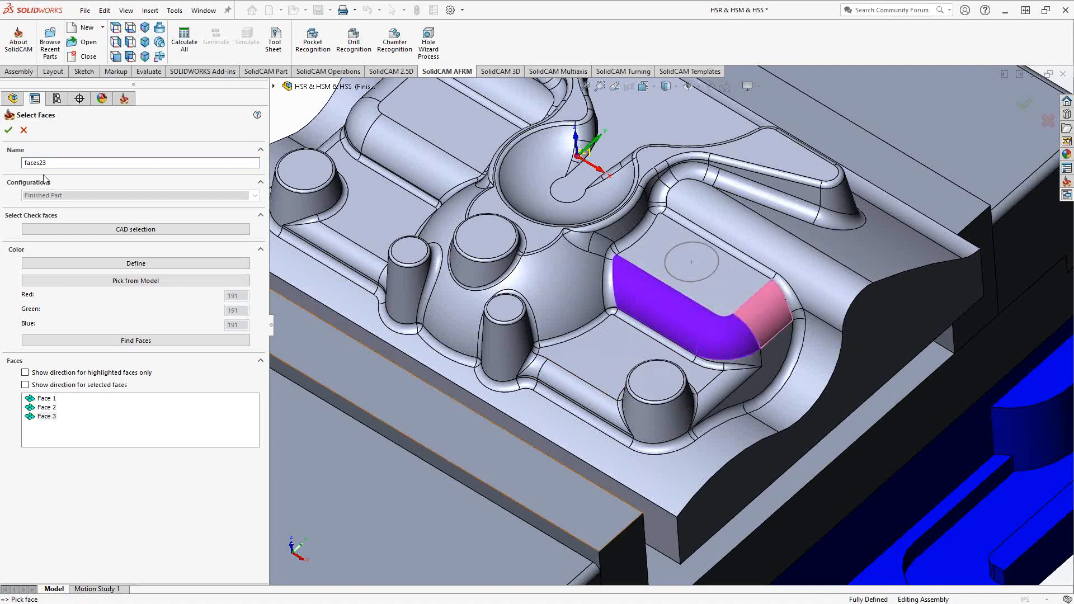
left_click(7, 129)
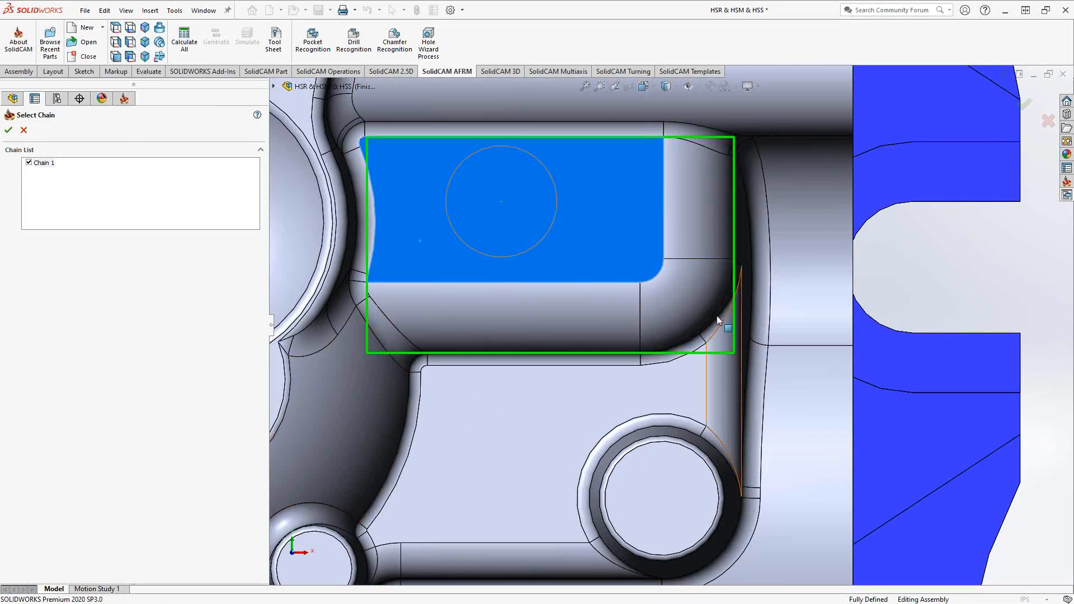
mouse_move(672, 318)
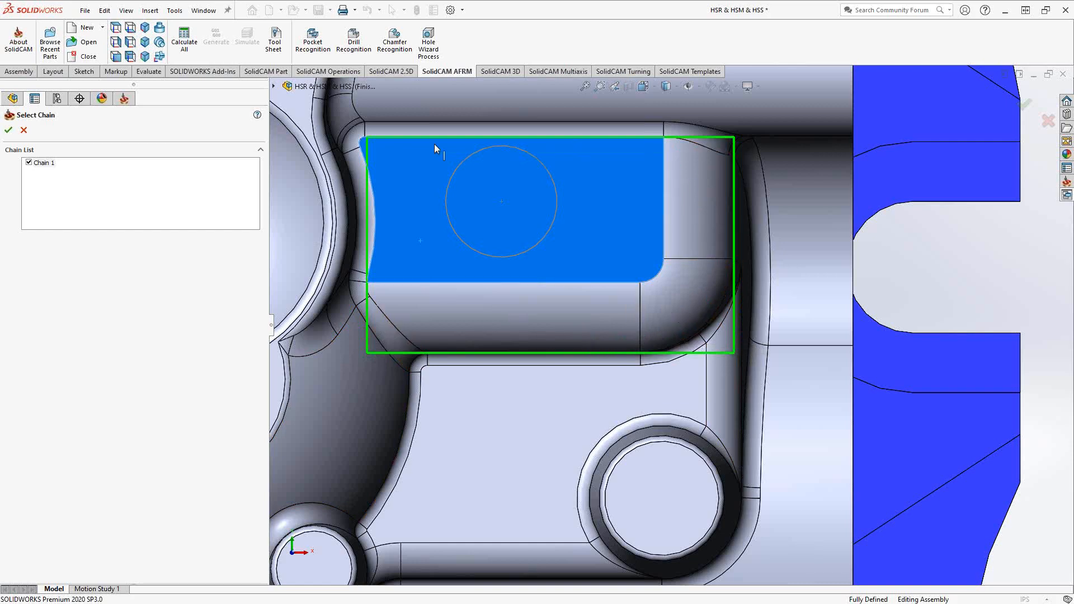
mouse_move(460, 315)
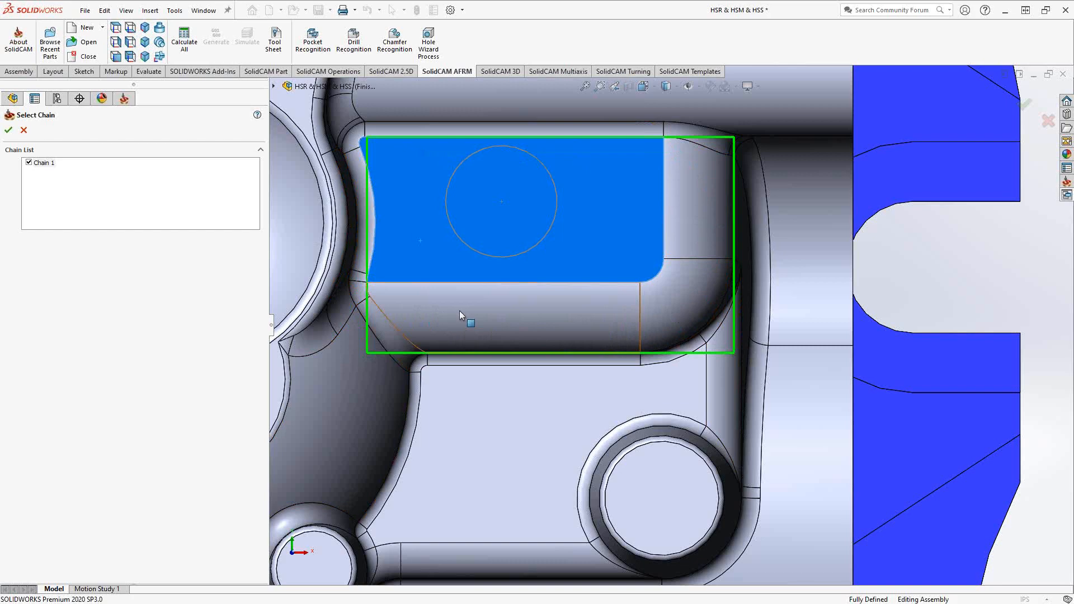
mouse_move(466, 320)
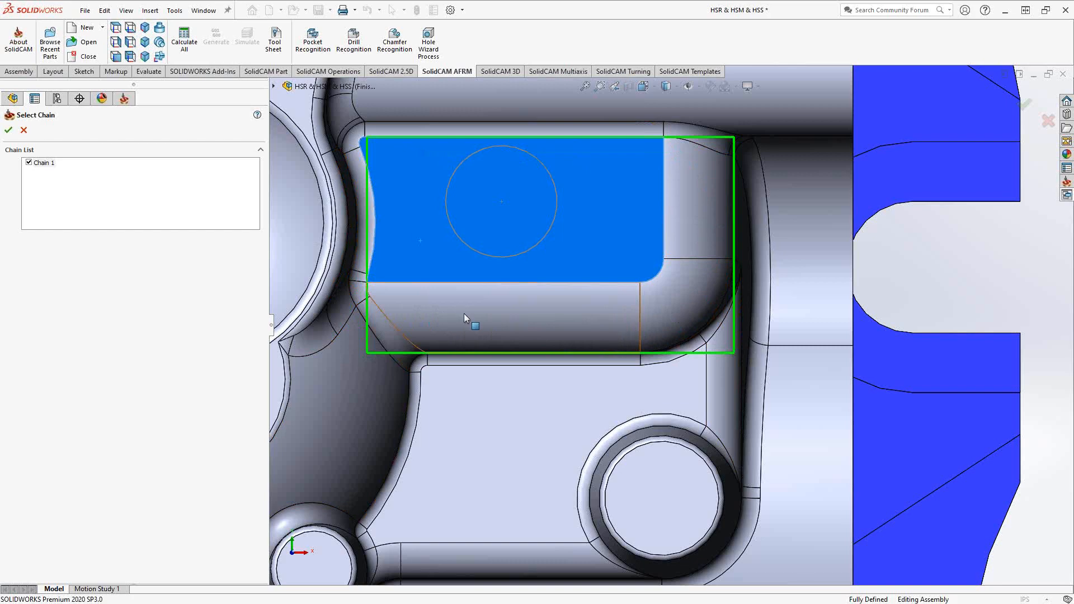